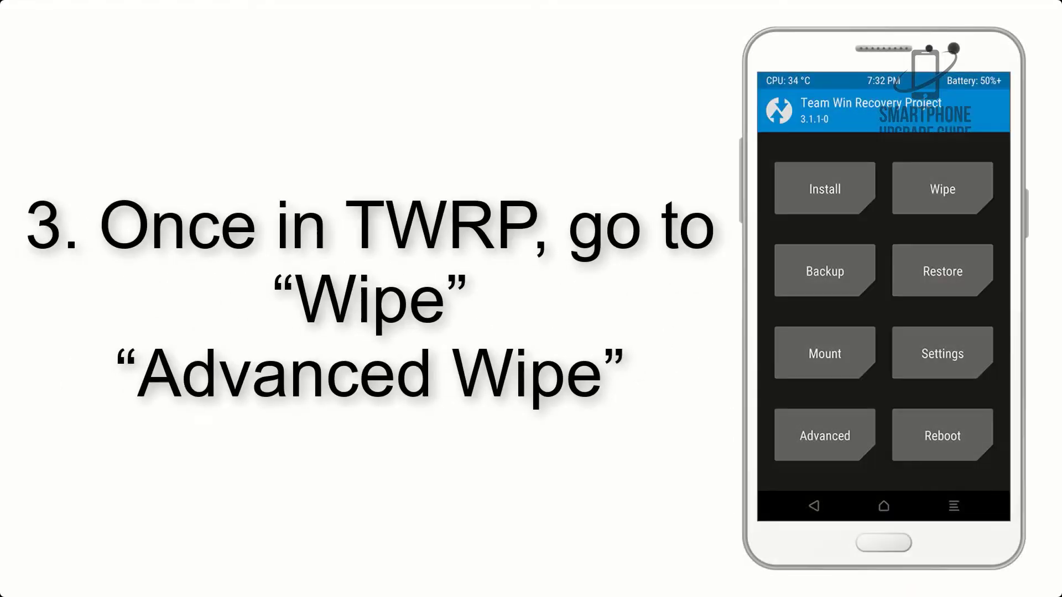
Step: Visit Wipe and Advanced Wipe, then queue /sdcard/Download/AOSP_ROM.zip under Install for flashing
click(940, 188)
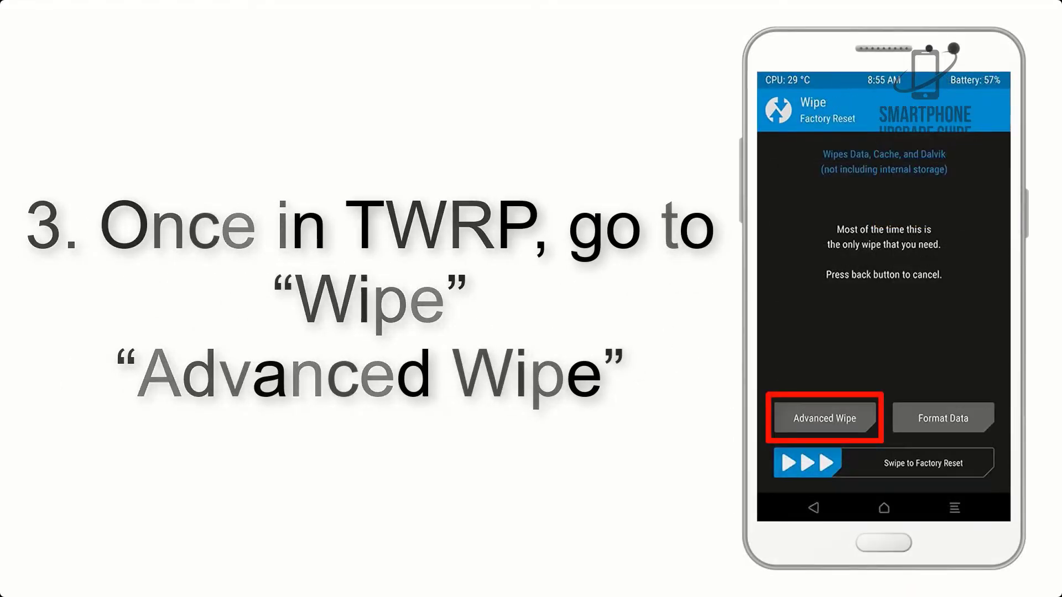
click(823, 418)
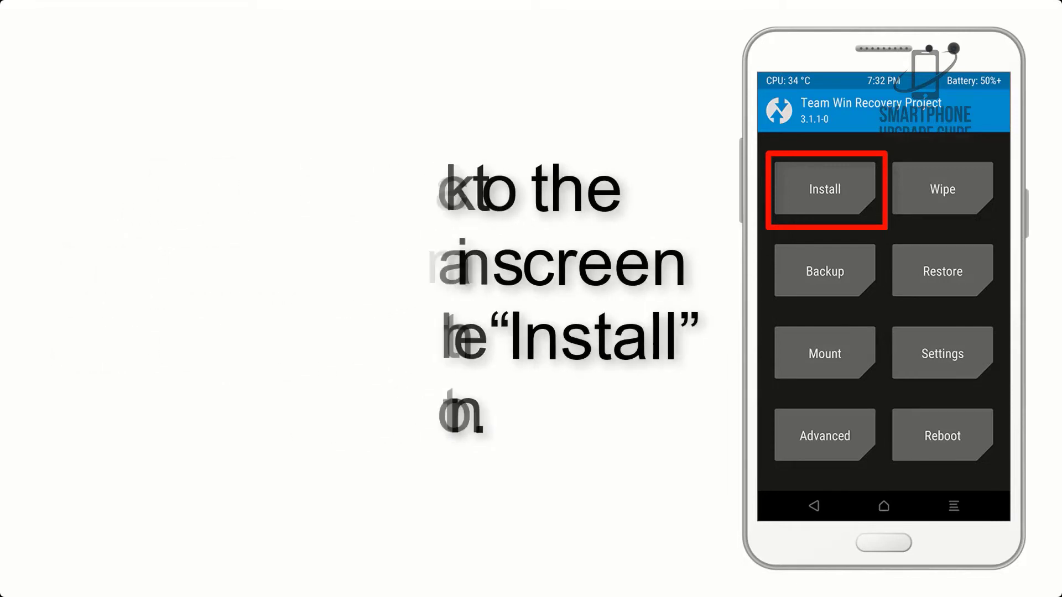
click(823, 188)
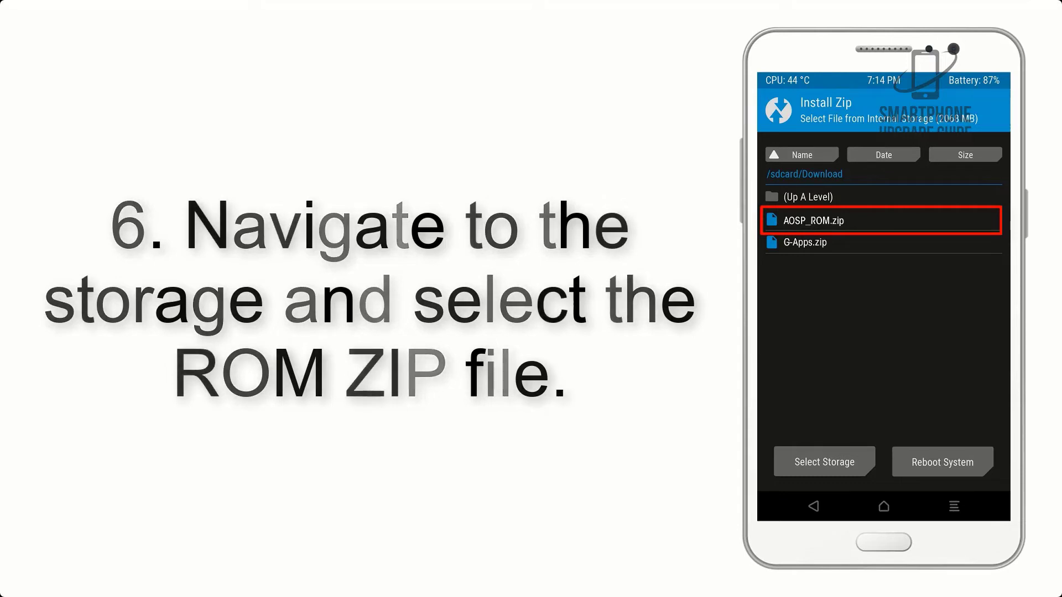
click(882, 220)
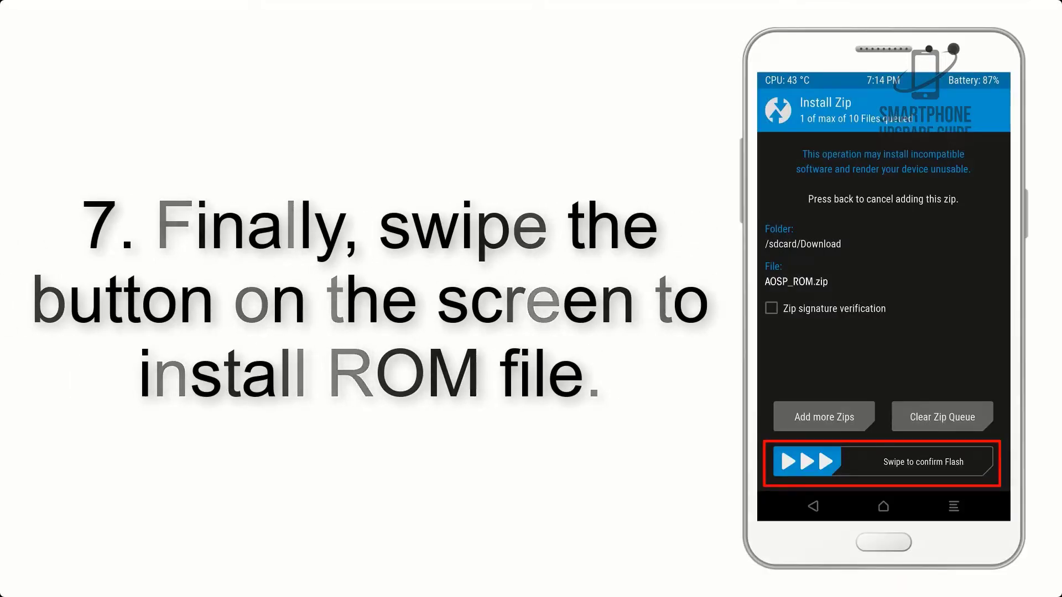